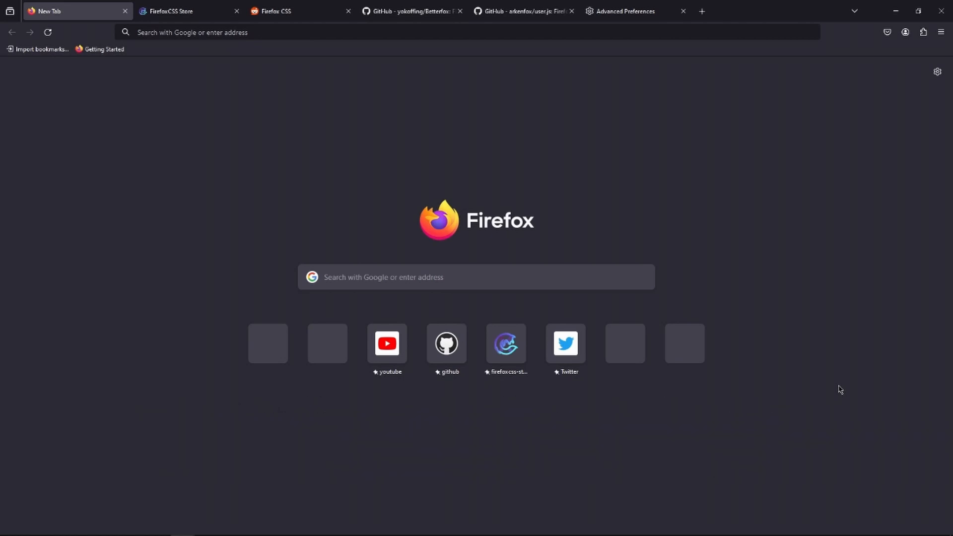
mouse_move(539, 66)
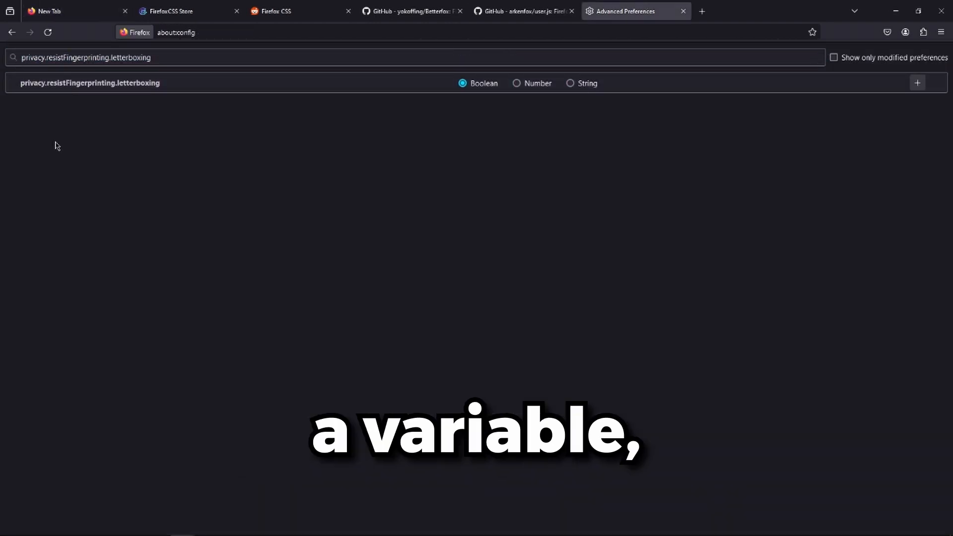
mouse_move(507, 121)
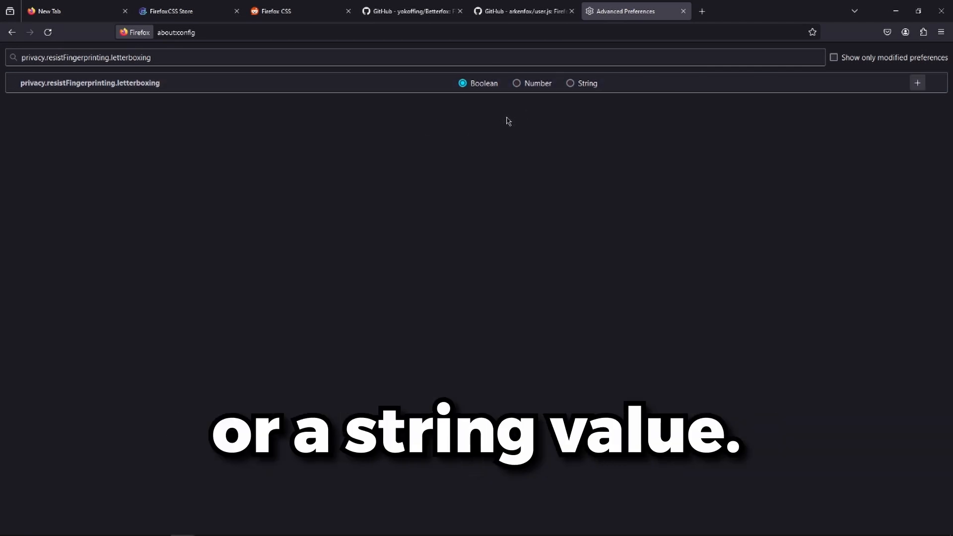
Flip between the new tab and about:config tabs, ending on the Betterfox GitHub repository tab.
left_click(73, 11)
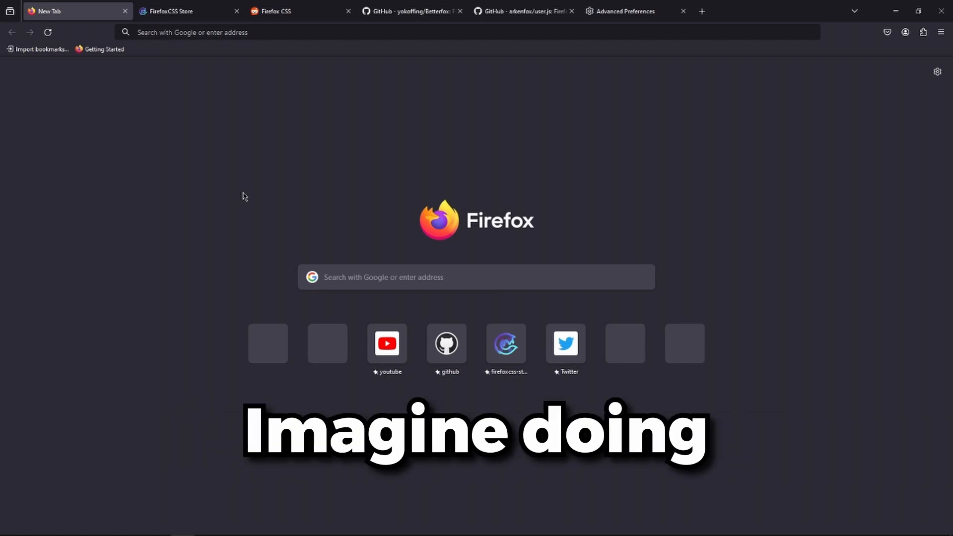
left_click(626, 11)
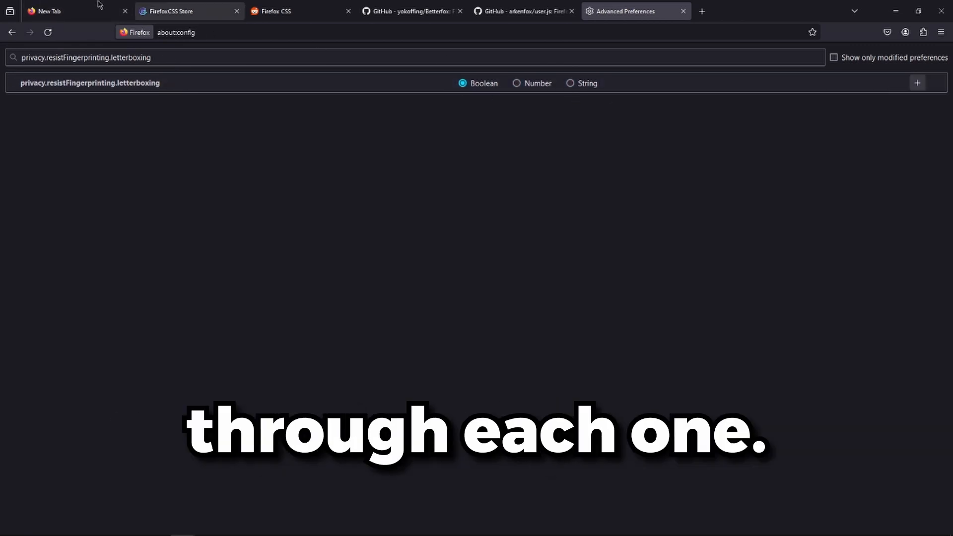
left_click(60, 11)
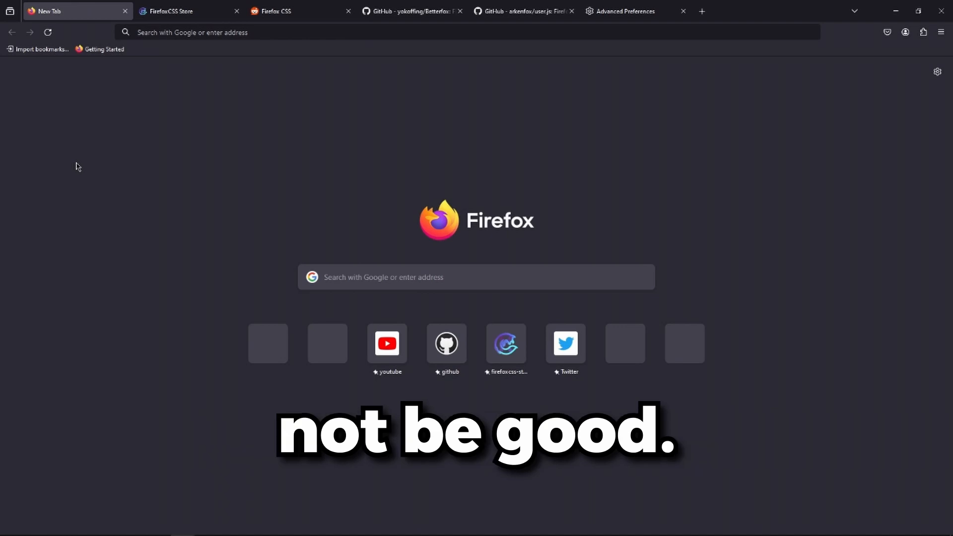
left_click(411, 10)
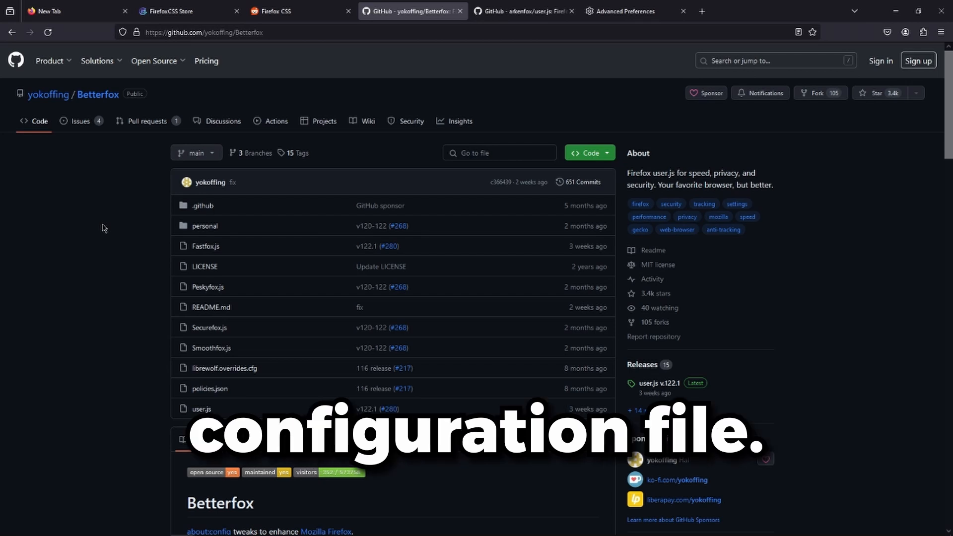
mouse_move(252, 121)
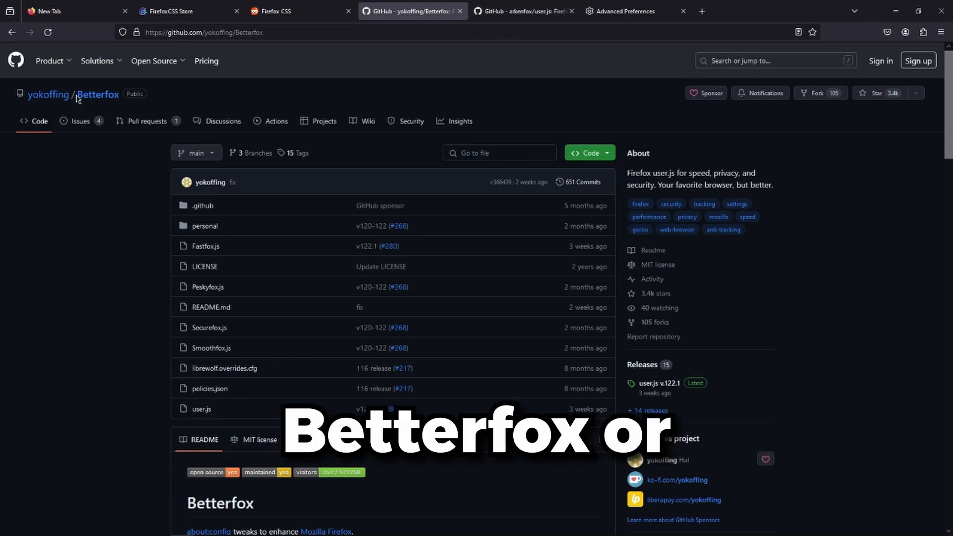
left_click(524, 11)
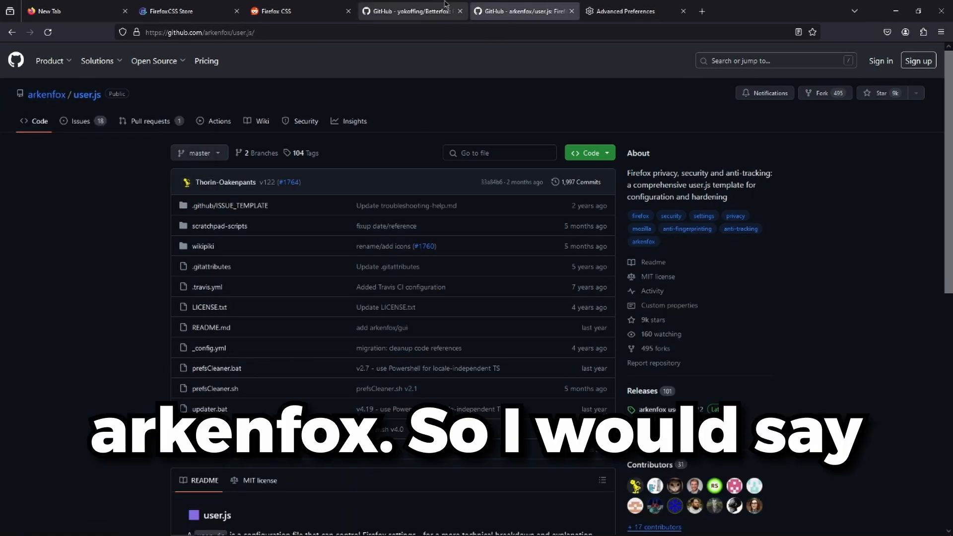
left_click(409, 11)
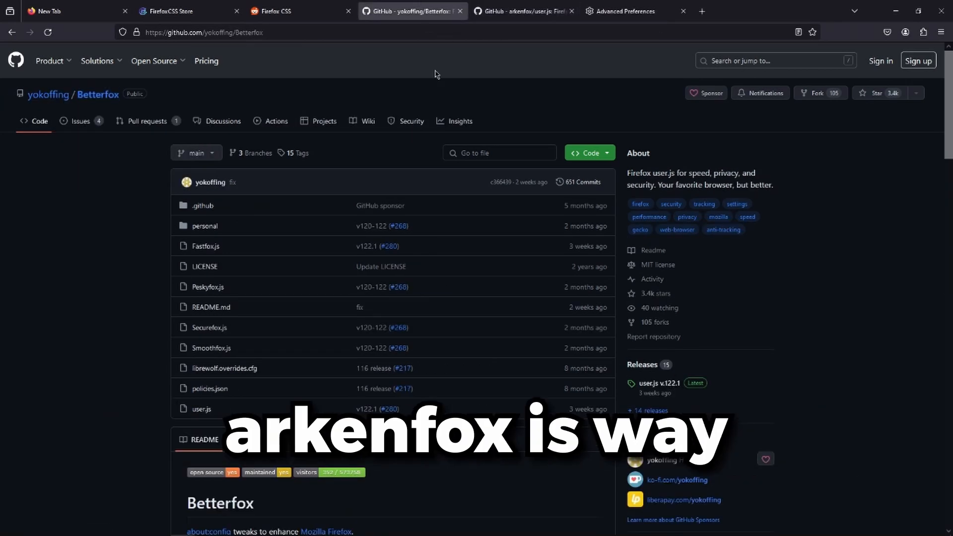
left_click(523, 11)
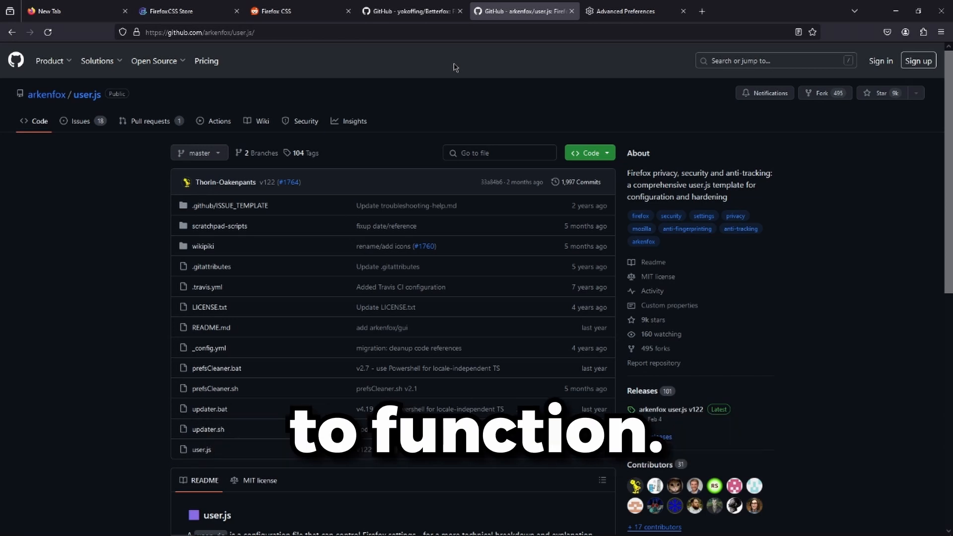
left_click(412, 11)
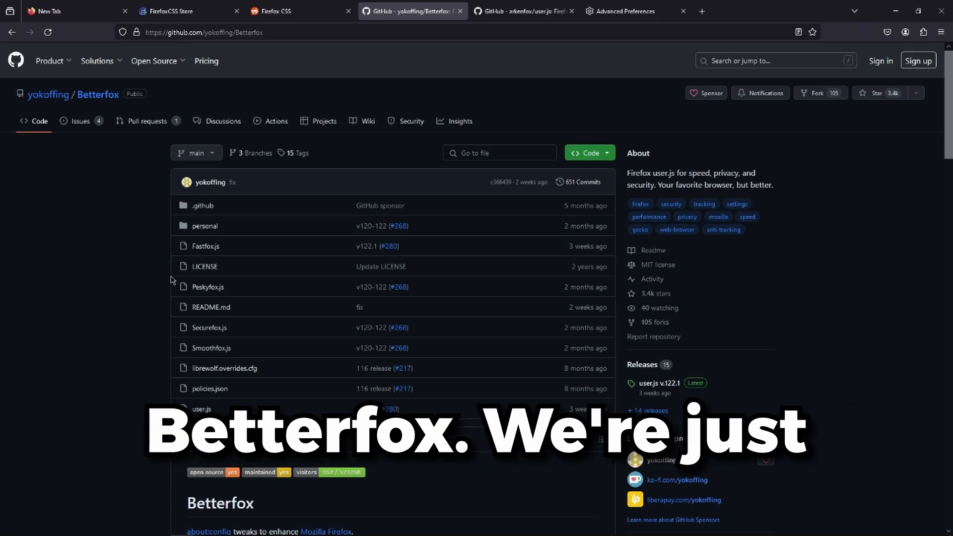
Download the Betterfox repository as a ZIP from the Code menu and start a new tab.
left_click(586, 153)
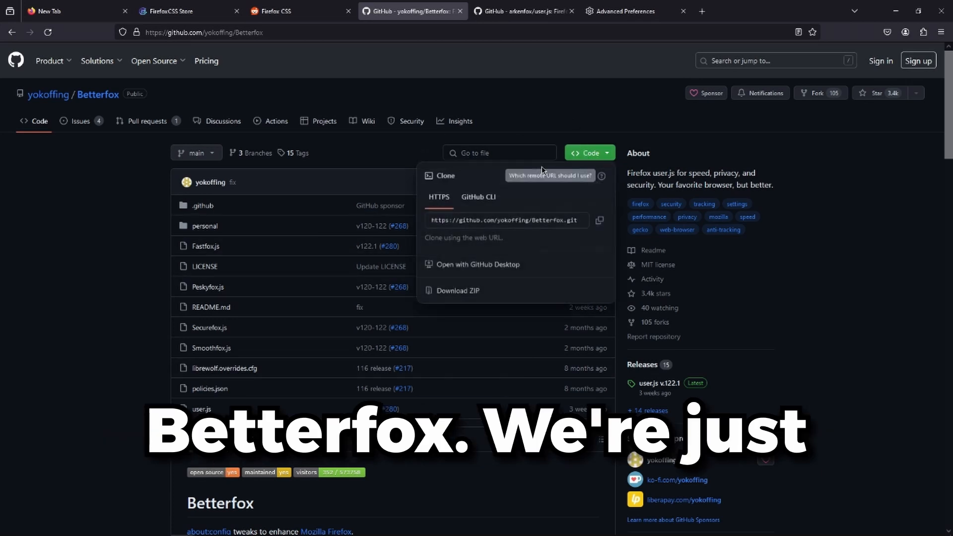
mouse_move(485, 291)
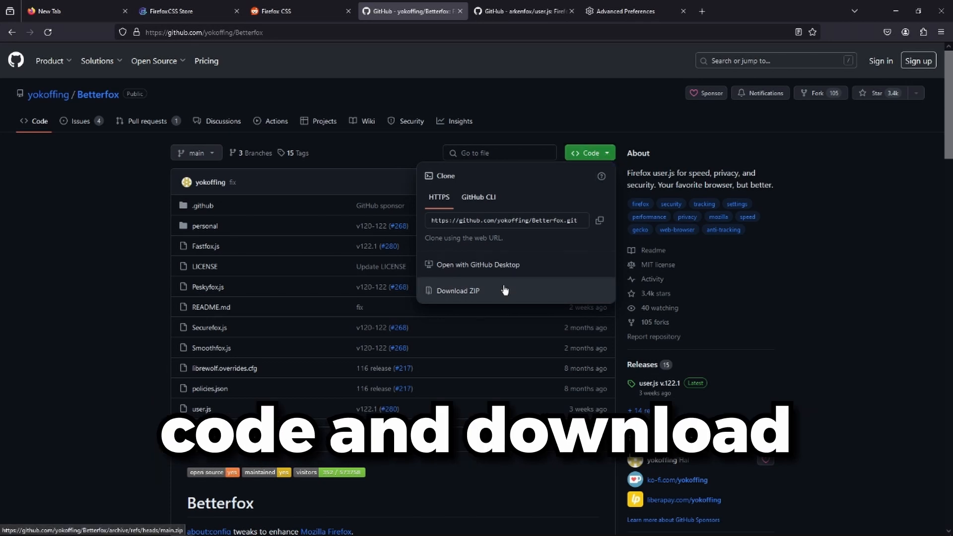
left_click(458, 290)
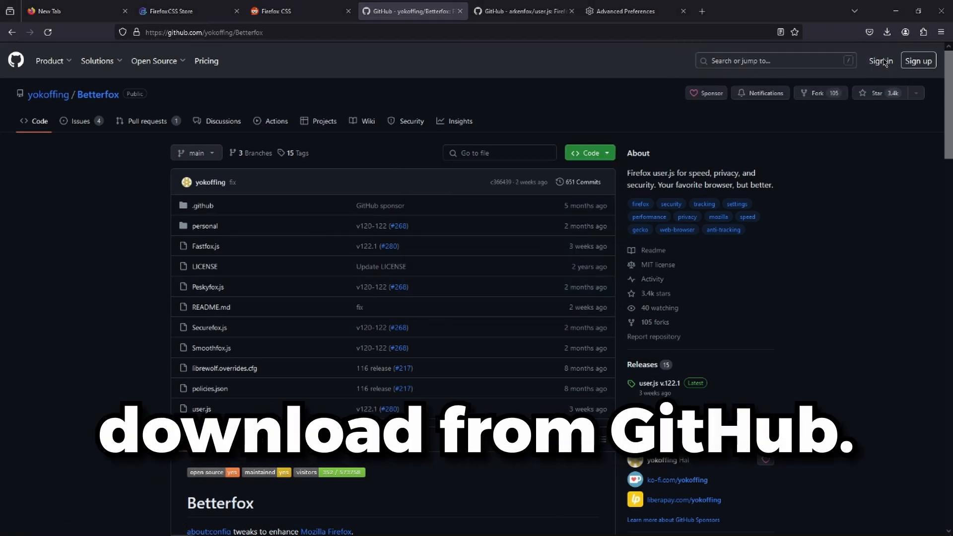
left_click(702, 11)
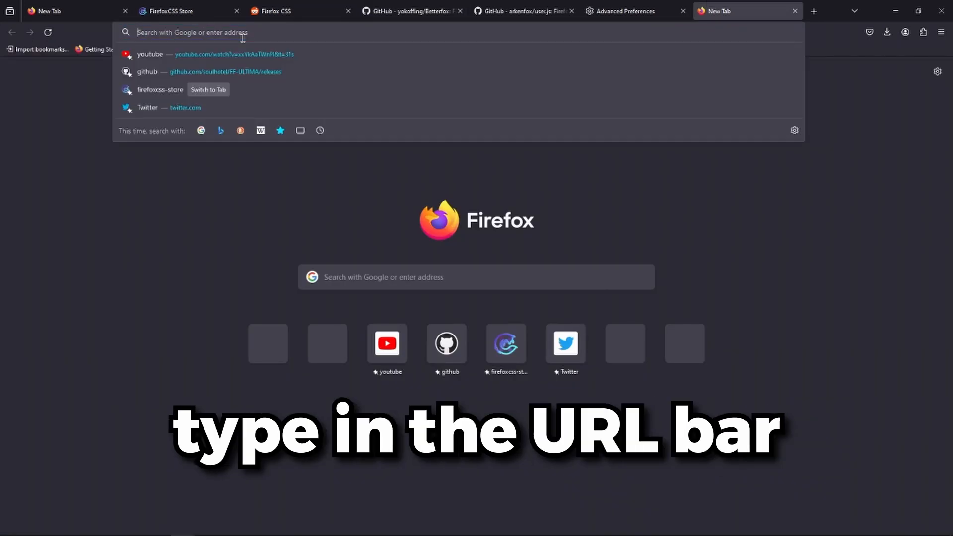
Go to about:profiles and scroll down to the in-use Test profile.
type("about:")
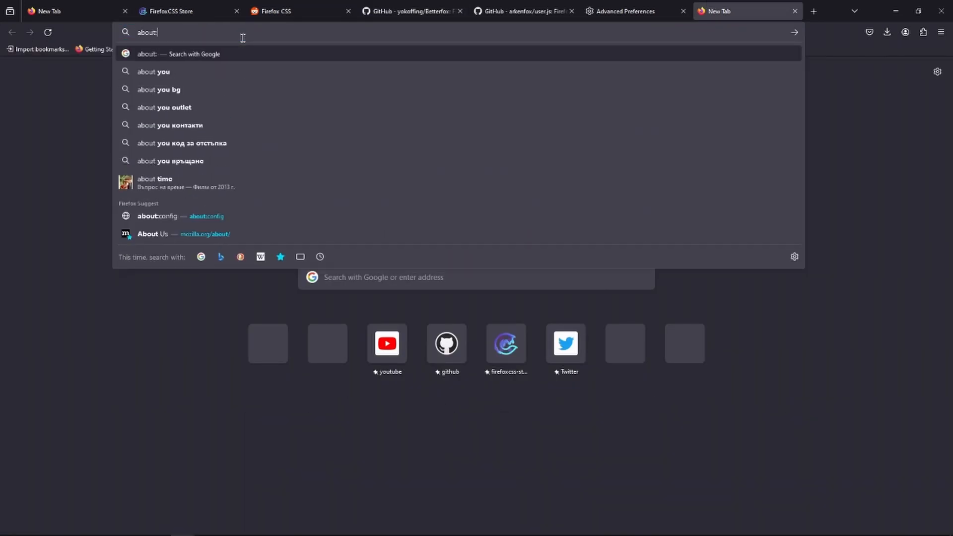
type("cp")
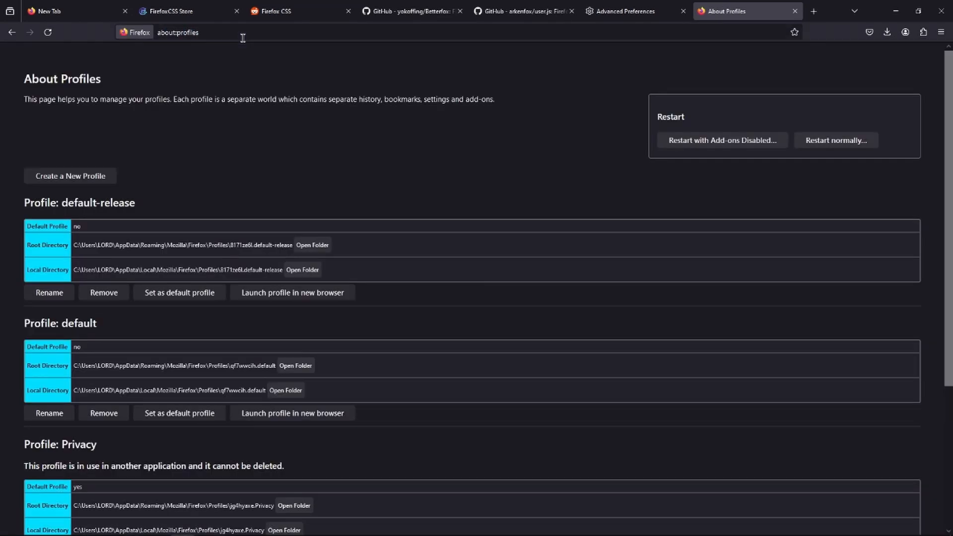
scroll("down", 3)
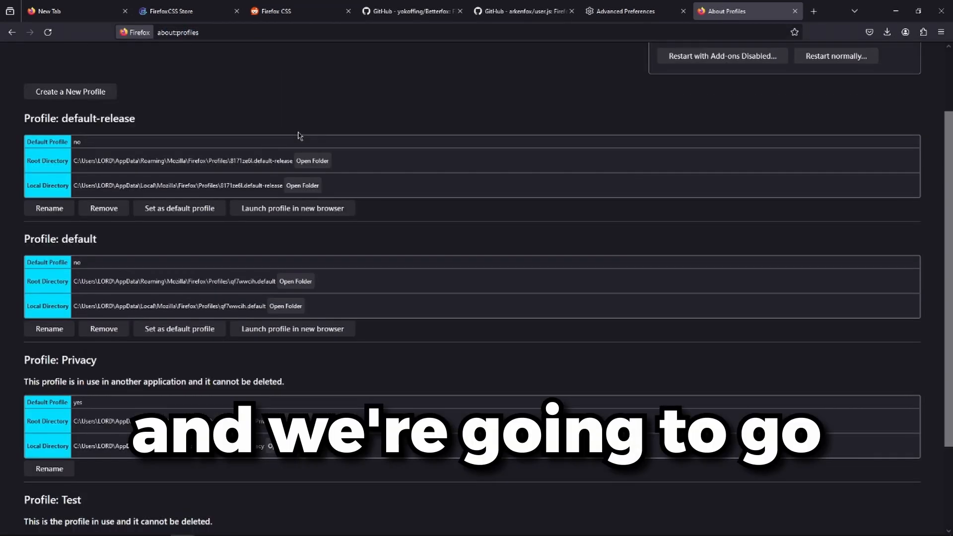
scroll("down", 3)
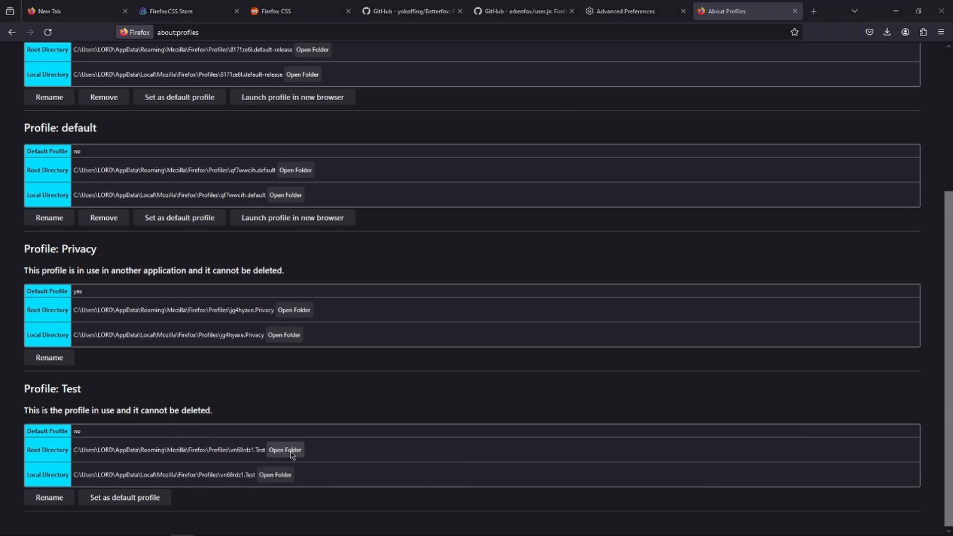
Open the Test profile's root folder and browse Betterfox-main.zip in WinRAR to its user.js file.
left_click(285, 450)
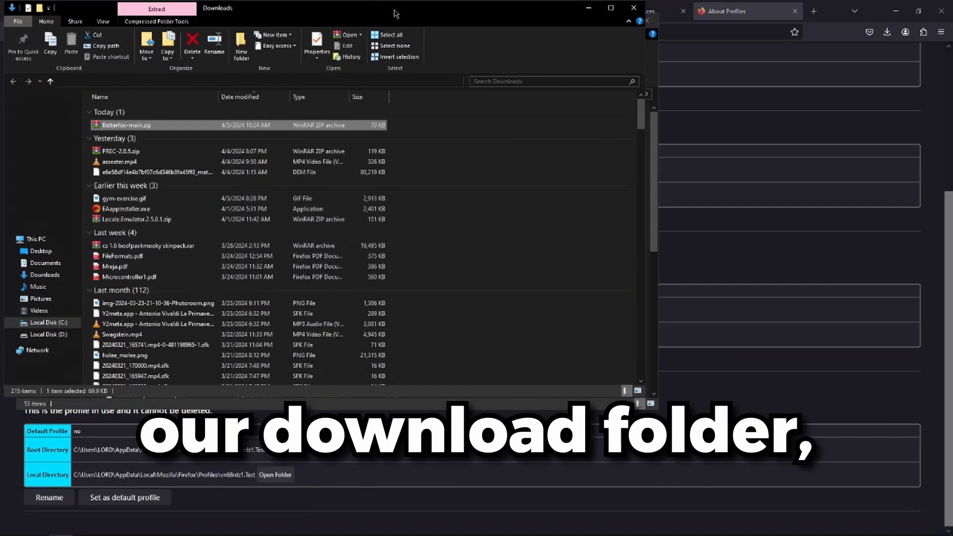
double_click(126, 125)
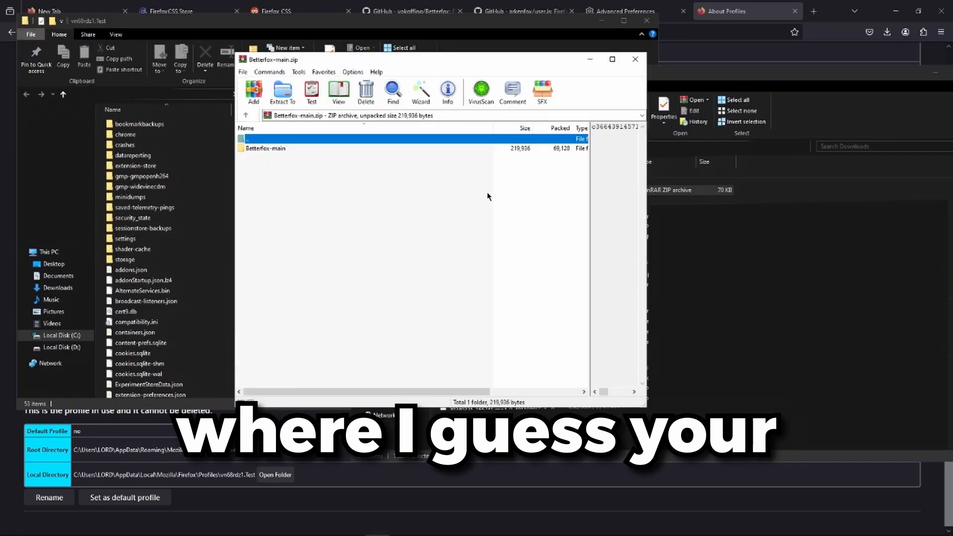
double_click(270, 148)
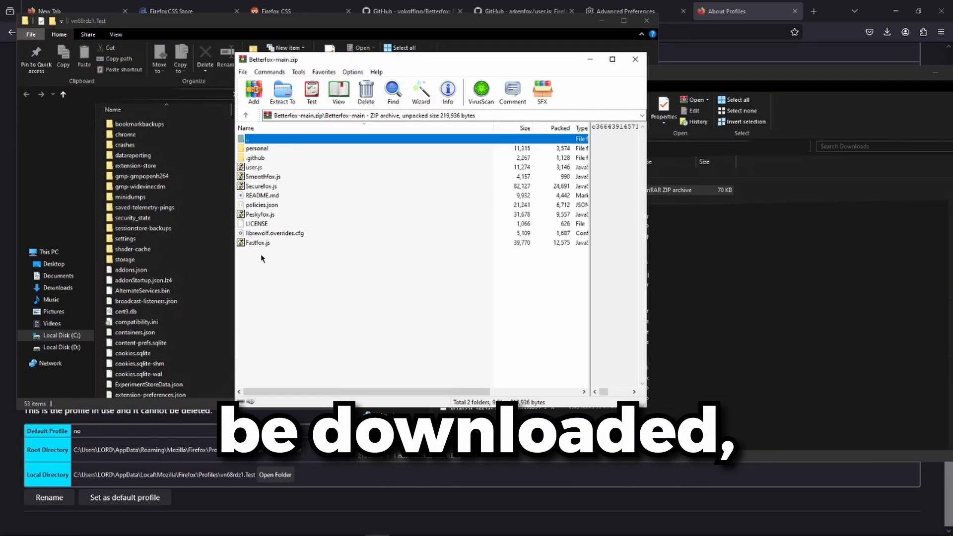
mouse_move(261, 183)
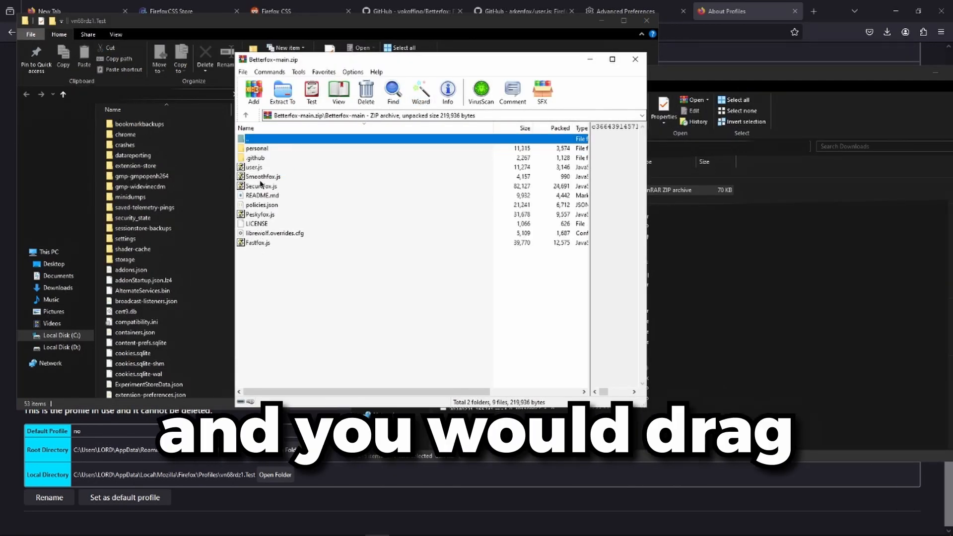
left_click(251, 167)
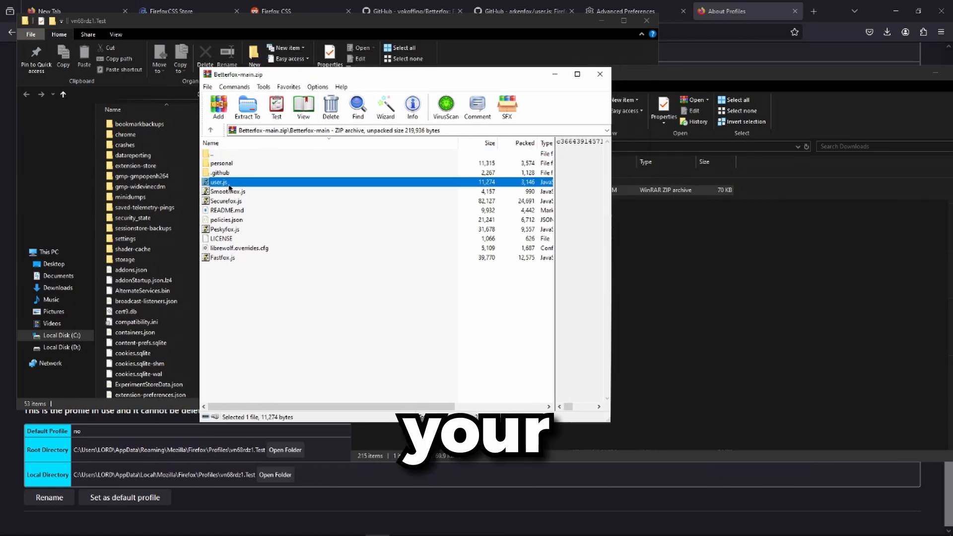
left_click(599, 73)
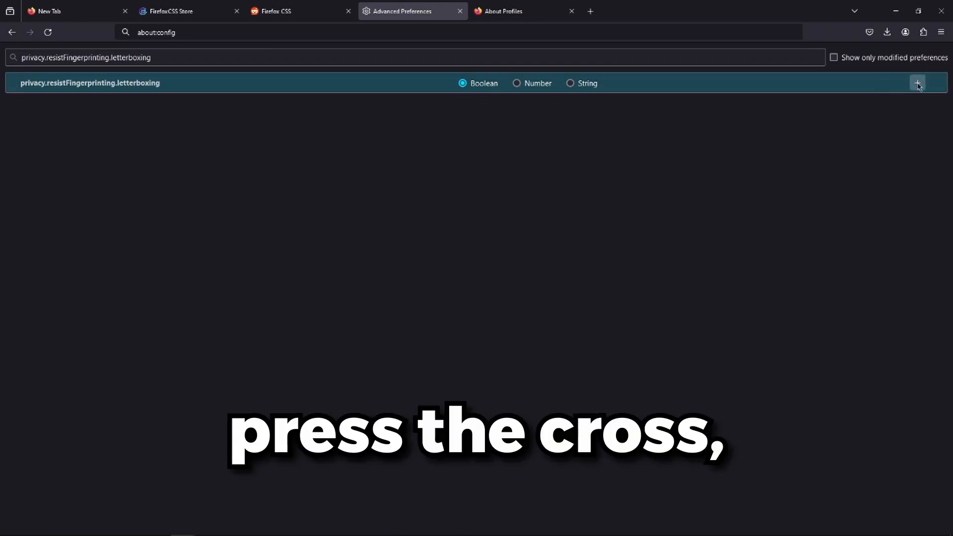
mouse_move(917, 83)
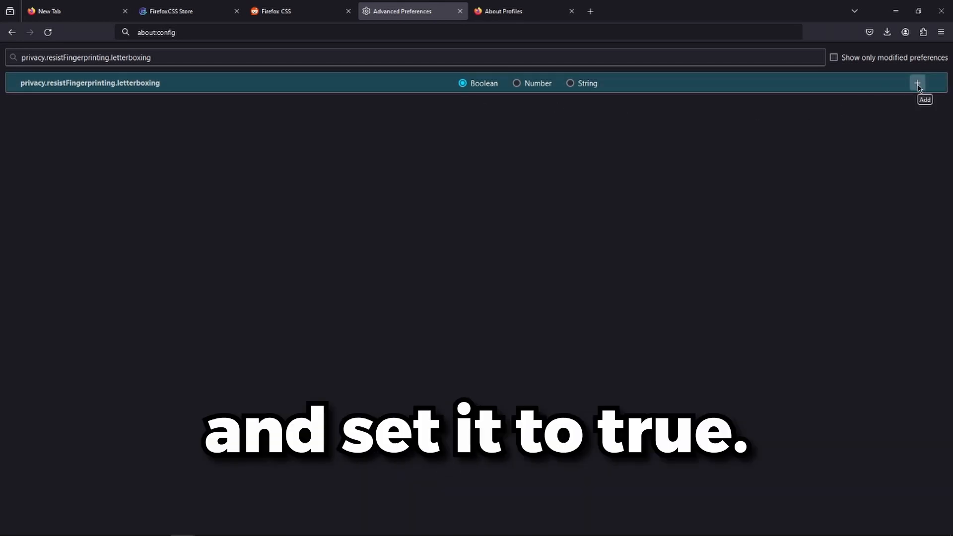
Add privacy.resistFingerprinting.letterboxing as a Boolean preference set to true.
left_click(917, 82)
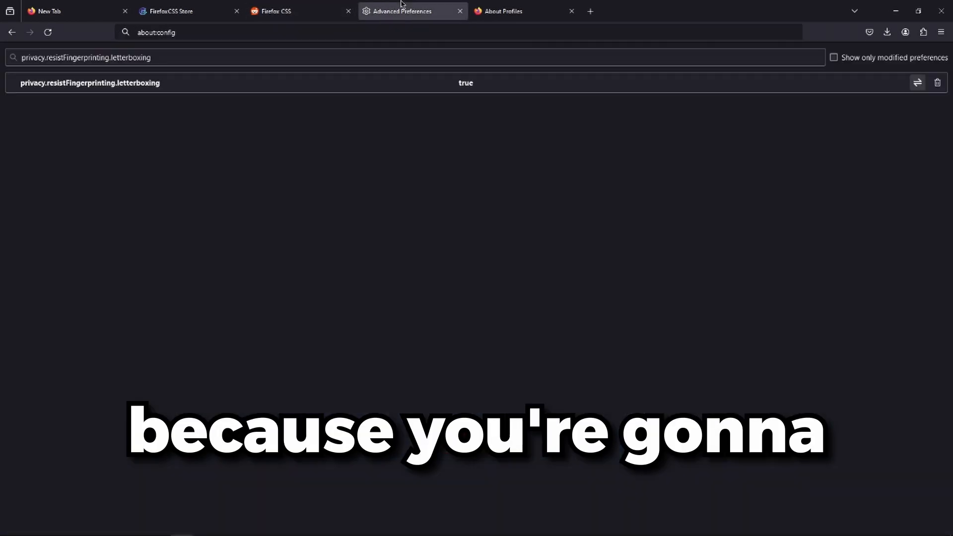
left_click(298, 11)
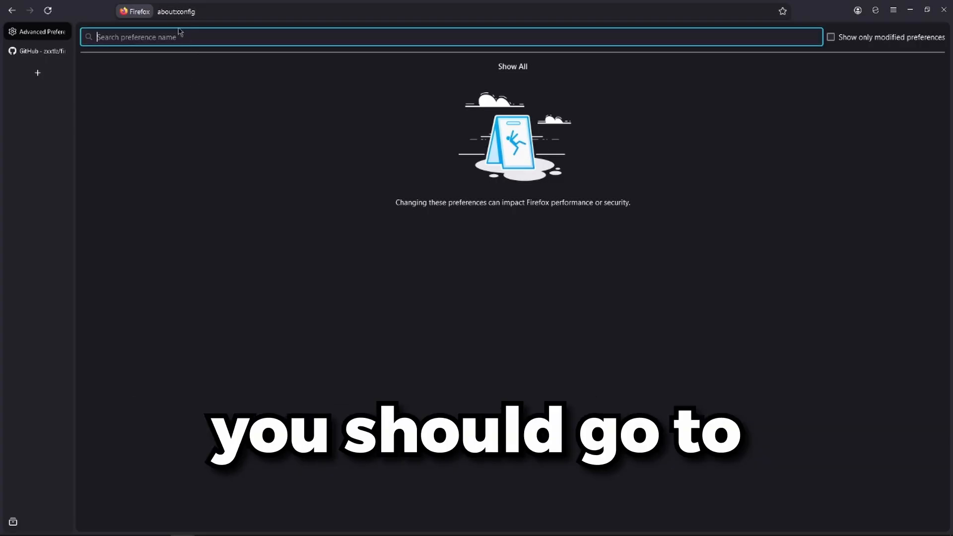
Search about:config for toolkit.legacyUserProfileCustomizations.stylesheets.
left_click(177, 12)
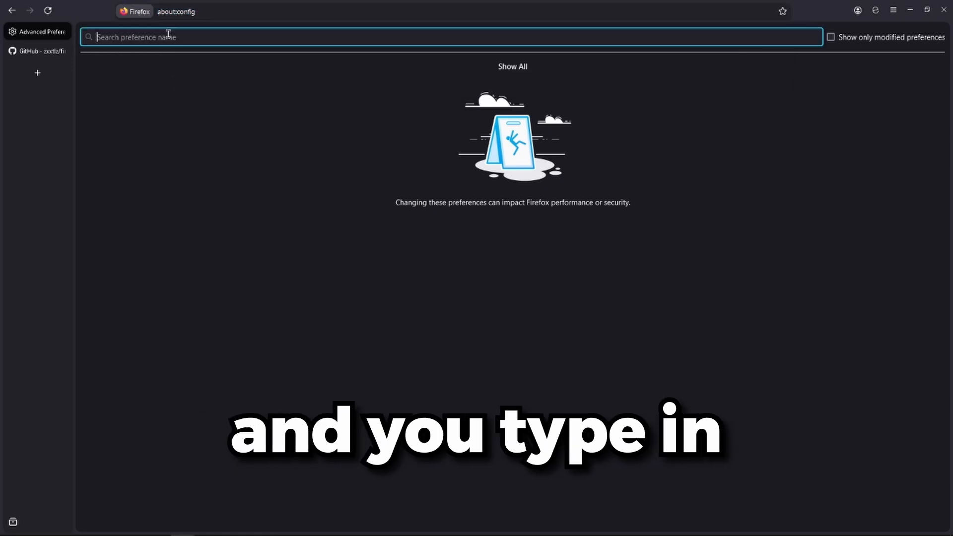
type("toolkit.legacyUserProfileCustomizations.stylesheets")
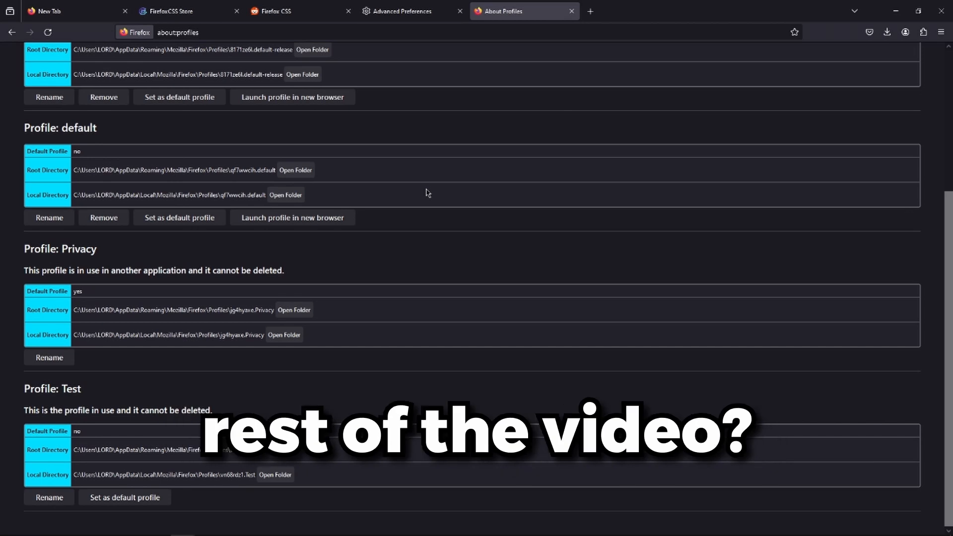
mouse_move(399, 122)
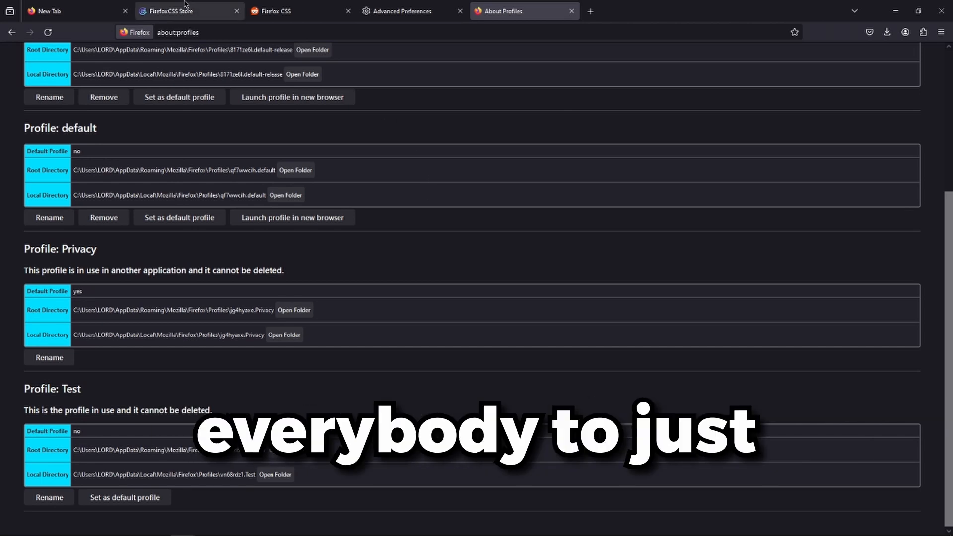
Switch from the profiles page to the FirefoxCSS Store tab.
left_click(177, 11)
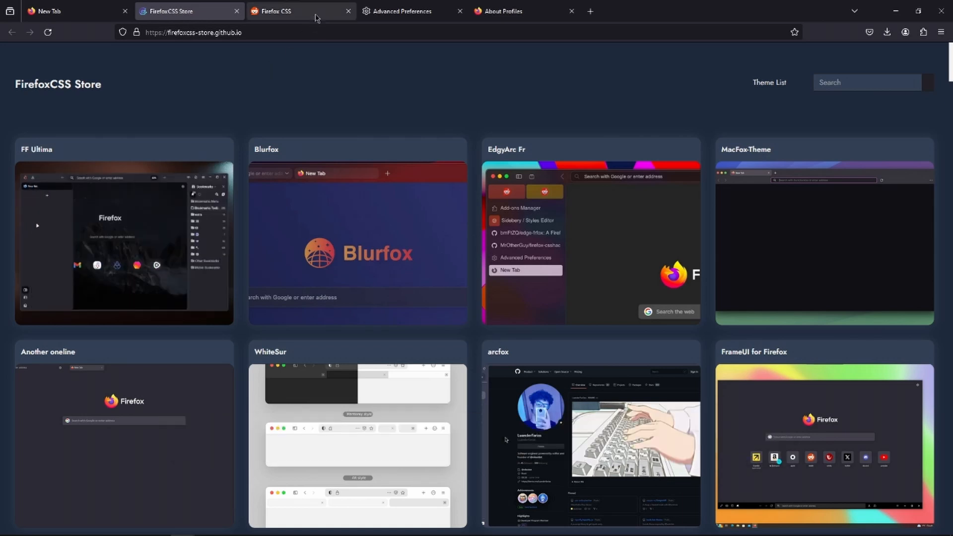
Switch from the FirefoxCSS Store gallery to the r/FirefoxCSS subreddit tab.
left_click(286, 11)
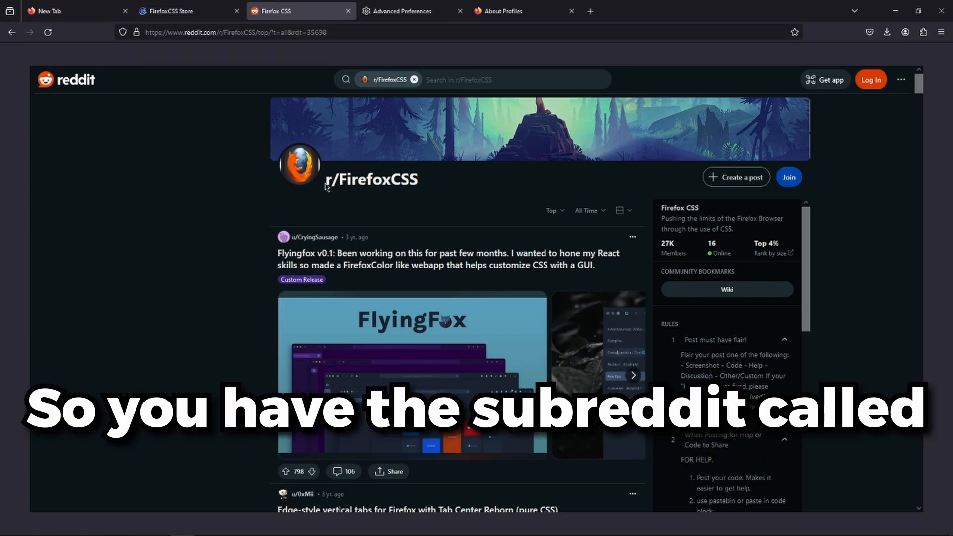
mouse_move(378, 126)
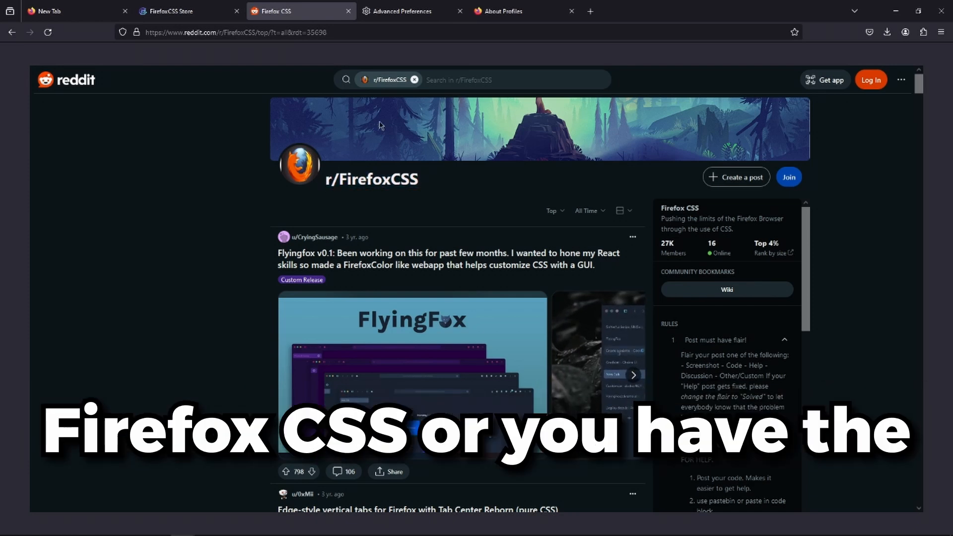
Alternate between the r/FirefoxCSS and FirefoxCSS Store tabs, finishing on the theme gallery.
left_click(182, 11)
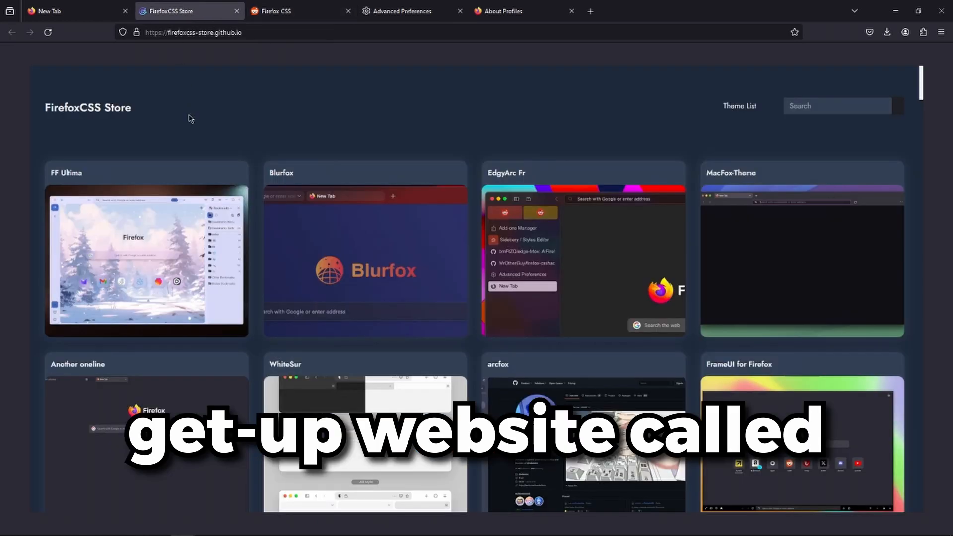
double_click(87, 108)
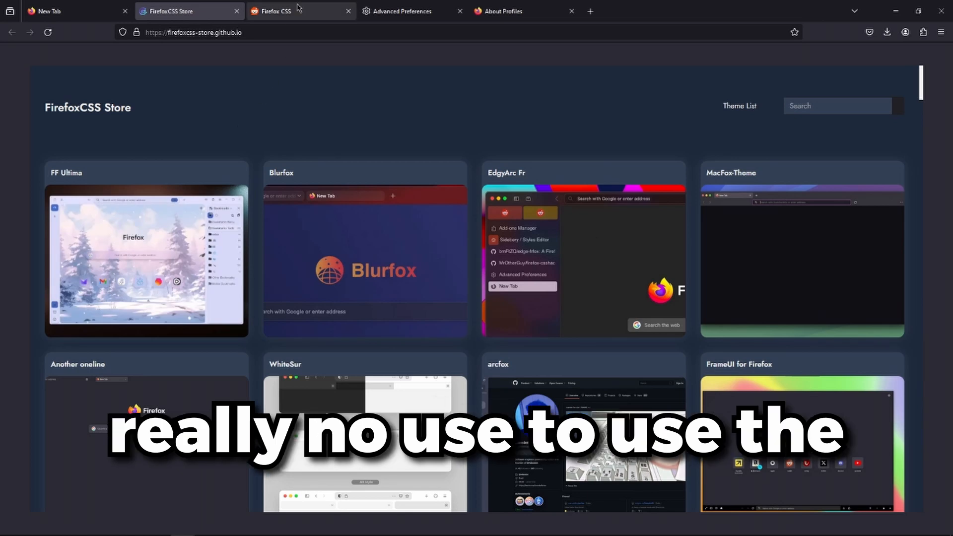
left_click(298, 11)
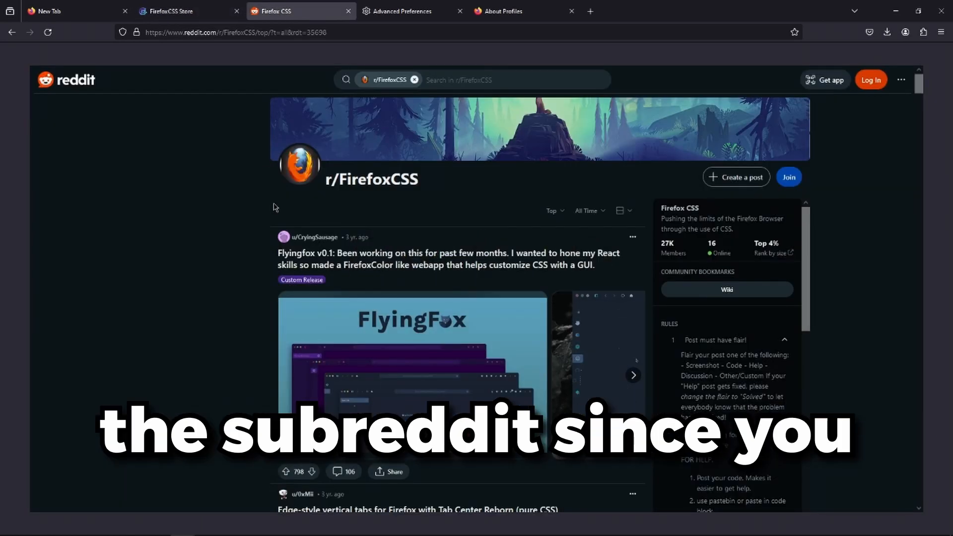
left_click(172, 11)
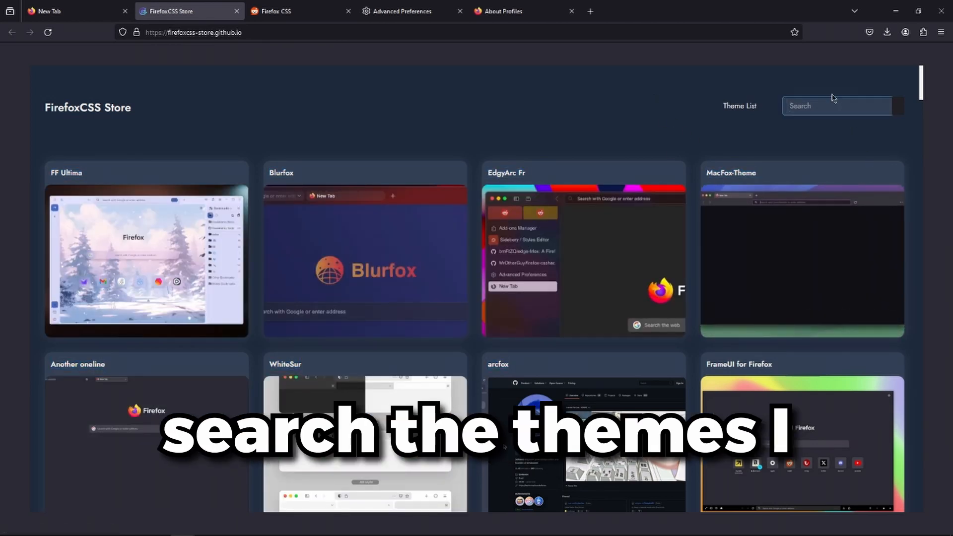
left_click(277, 11)
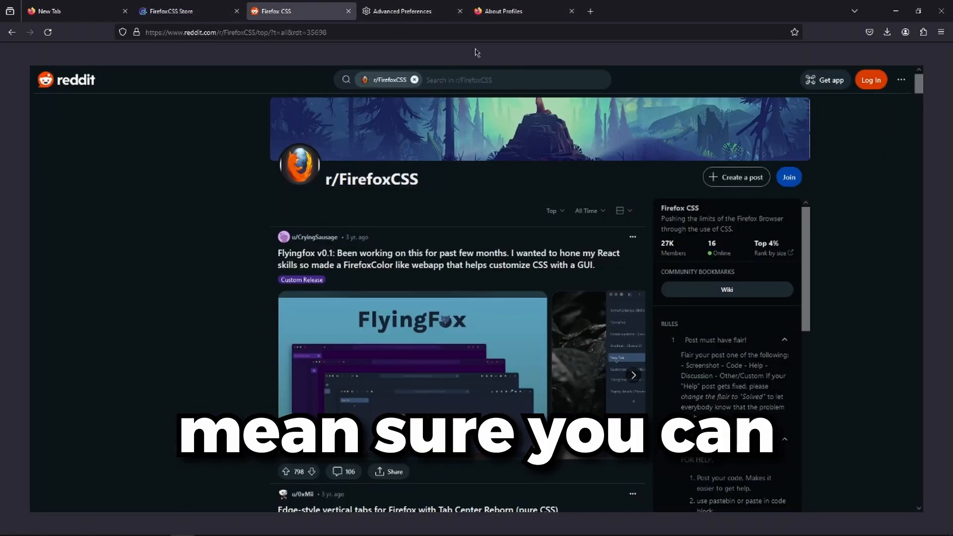
left_click(183, 11)
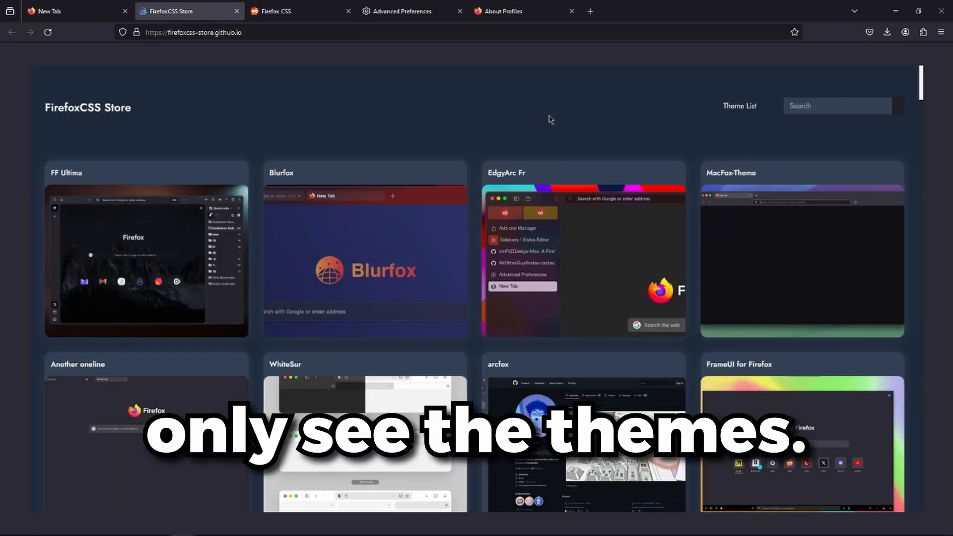
left_click(286, 11)
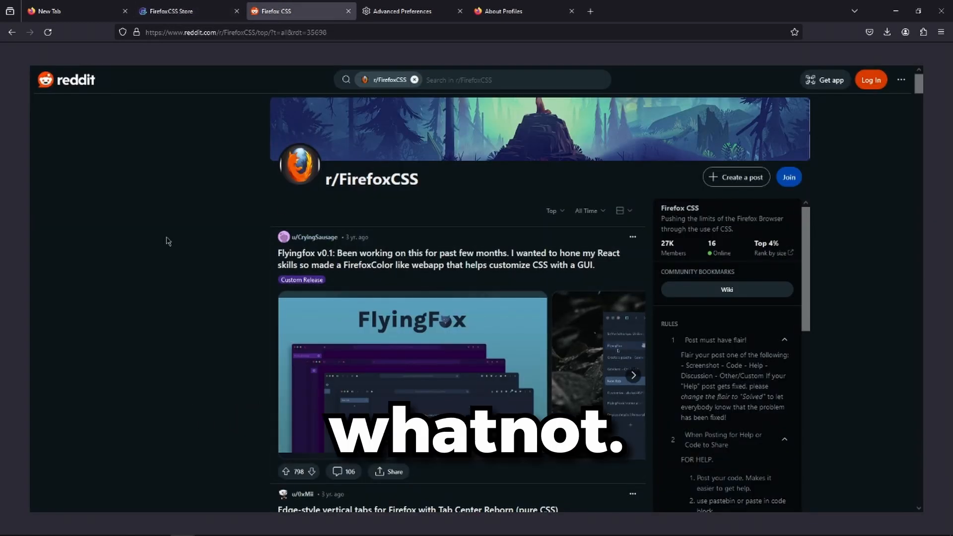
left_click(183, 11)
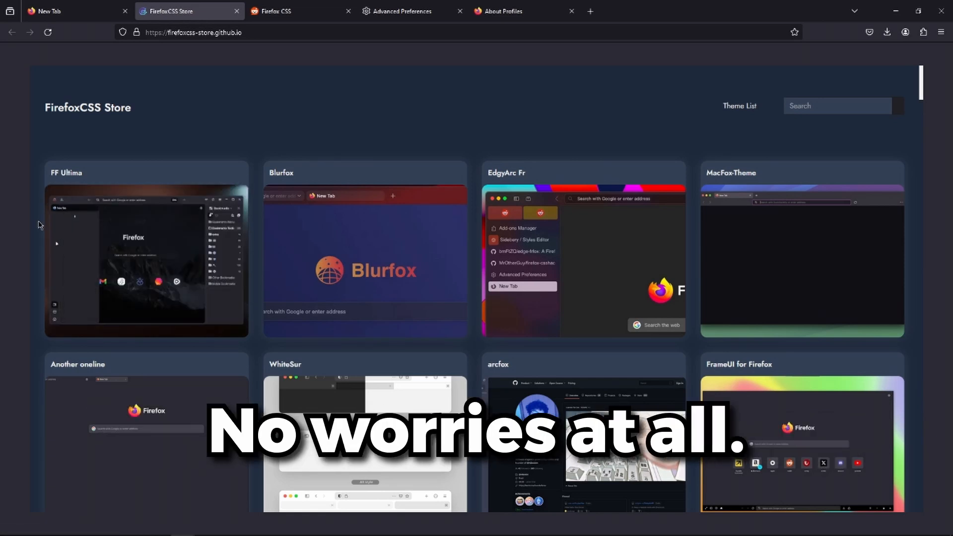
mouse_move(203, 102)
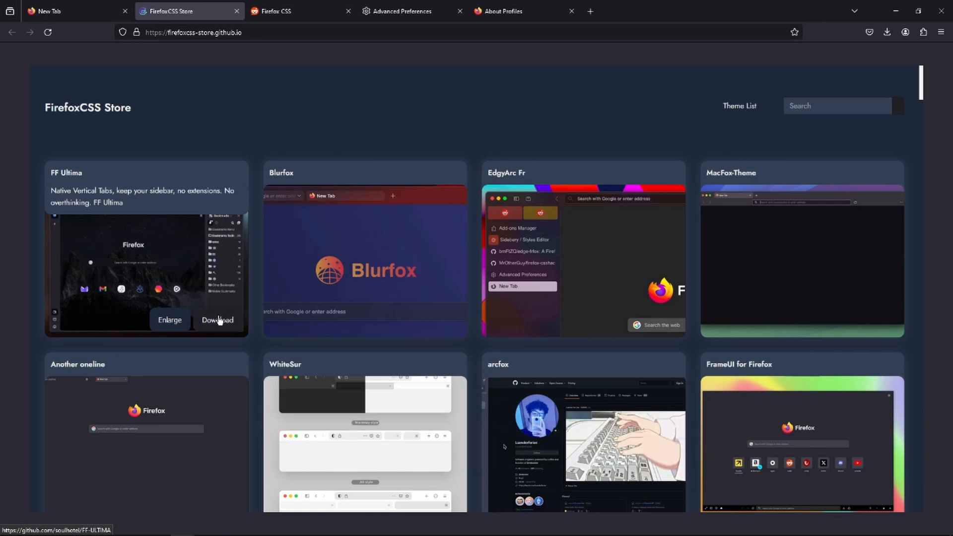
Open the FF Ultima GitHub repository from its store card and reach its releases page with 1.6.7 Latest.
left_click(217, 321)
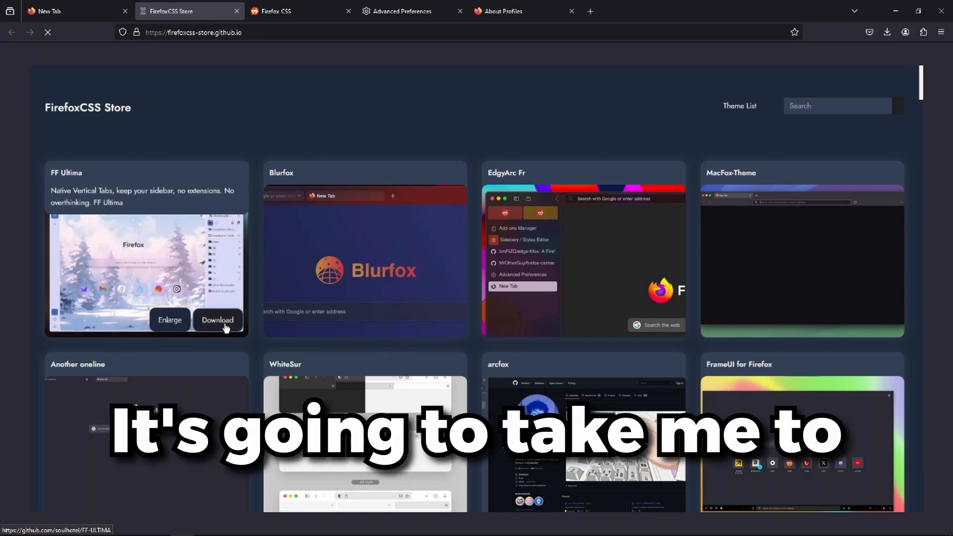
left_click(217, 320)
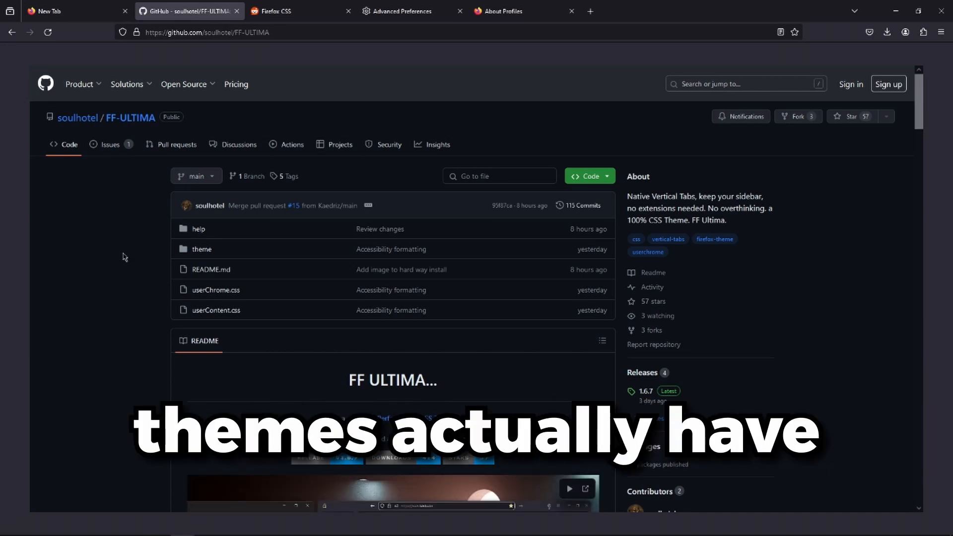
mouse_move(646, 391)
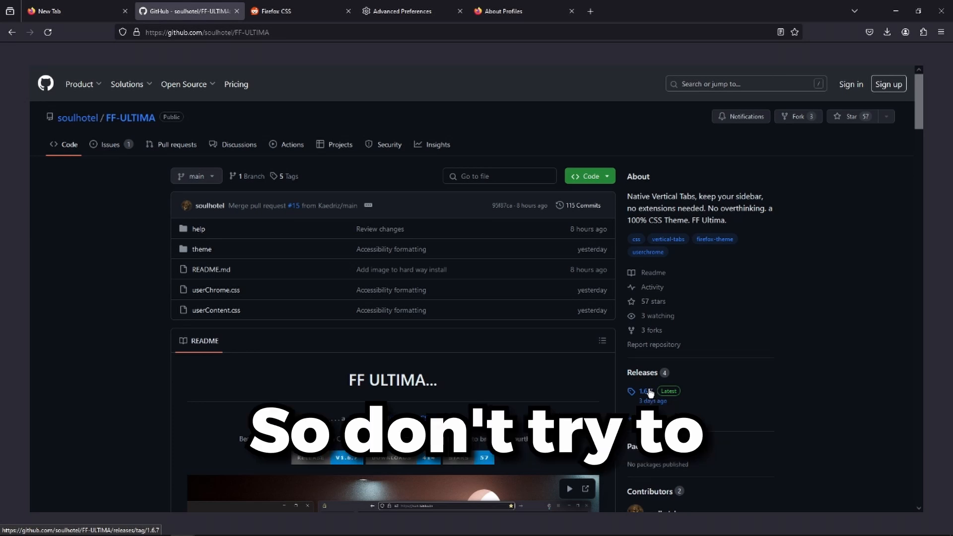
left_click(586, 176)
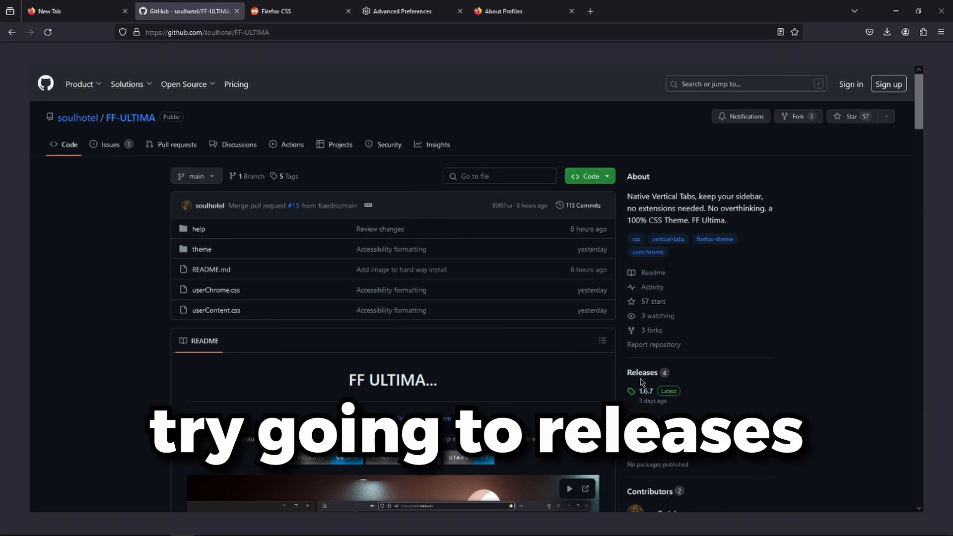
left_click(642, 372)
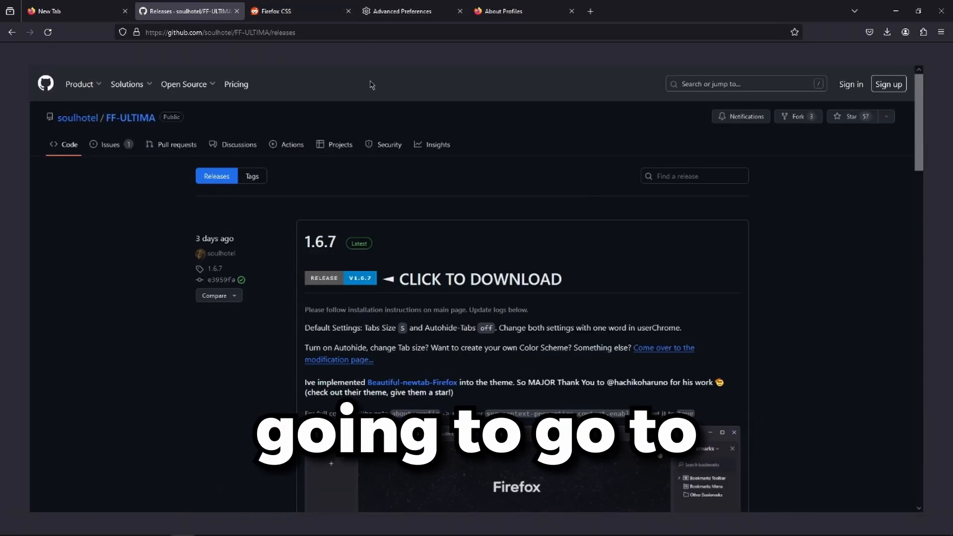
Reach the Test profile's folder from about:profiles and enter its chrome folder in Explorer.
left_click(590, 11)
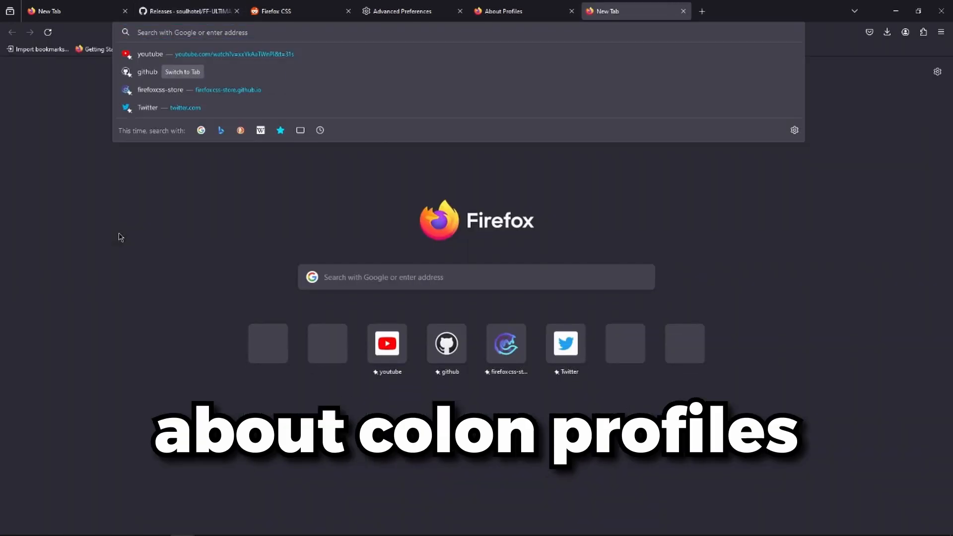
type("about:")
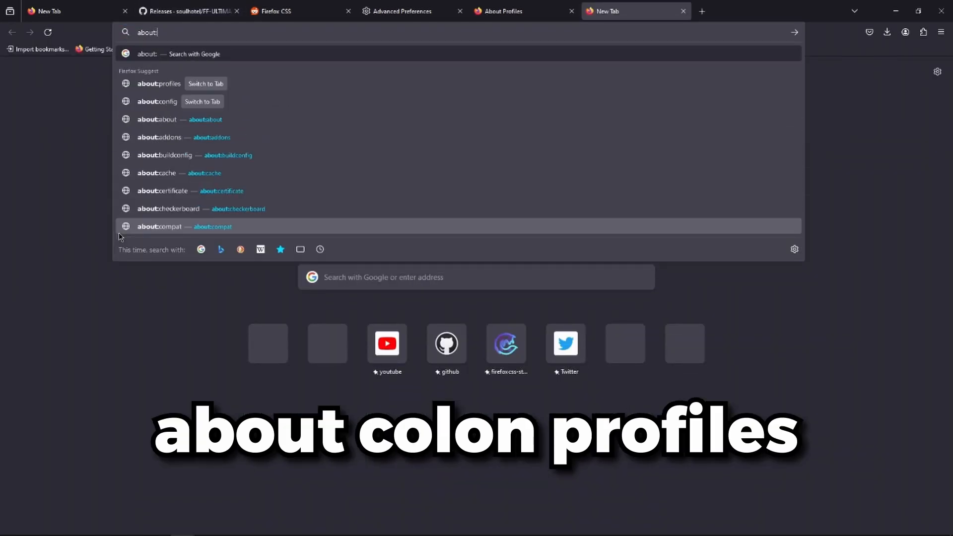
left_click(158, 84)
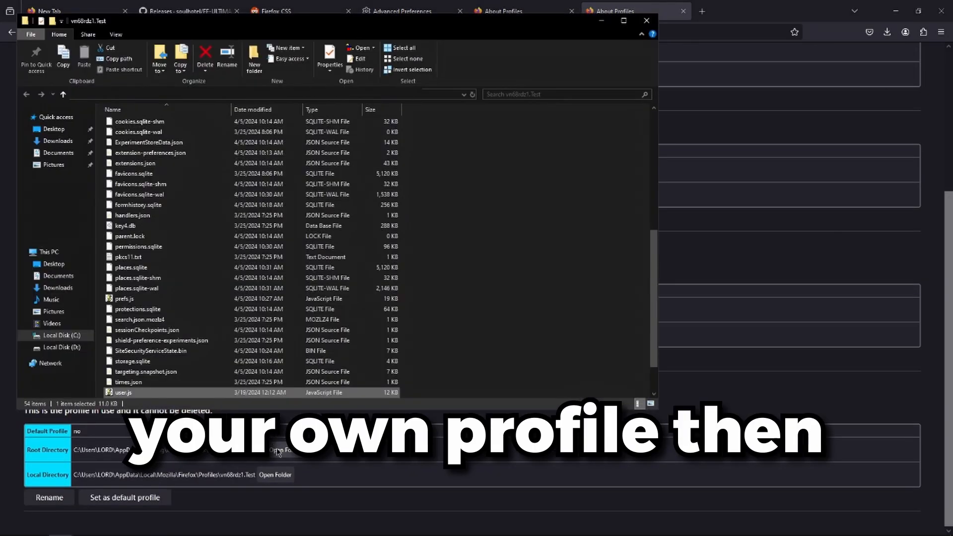
scroll("up", 3)
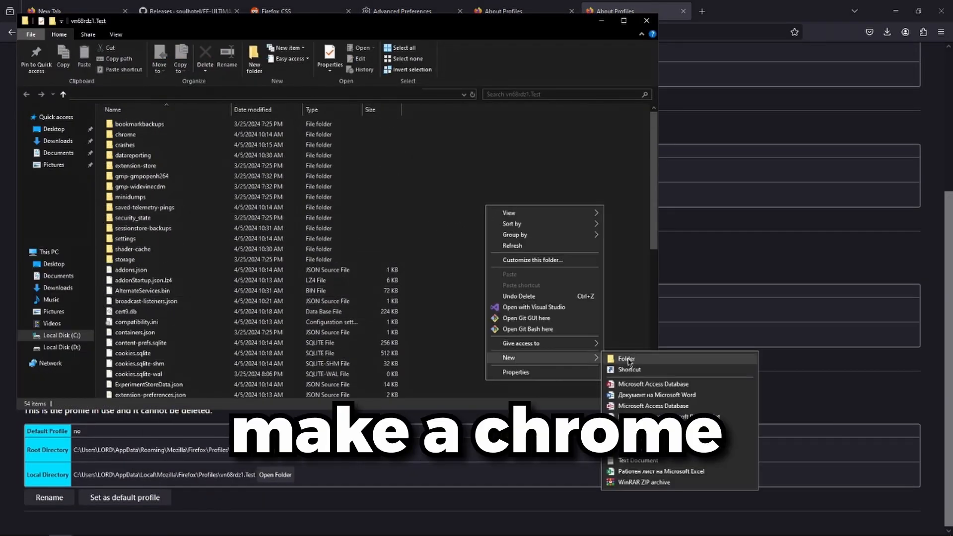
left_click(625, 359)
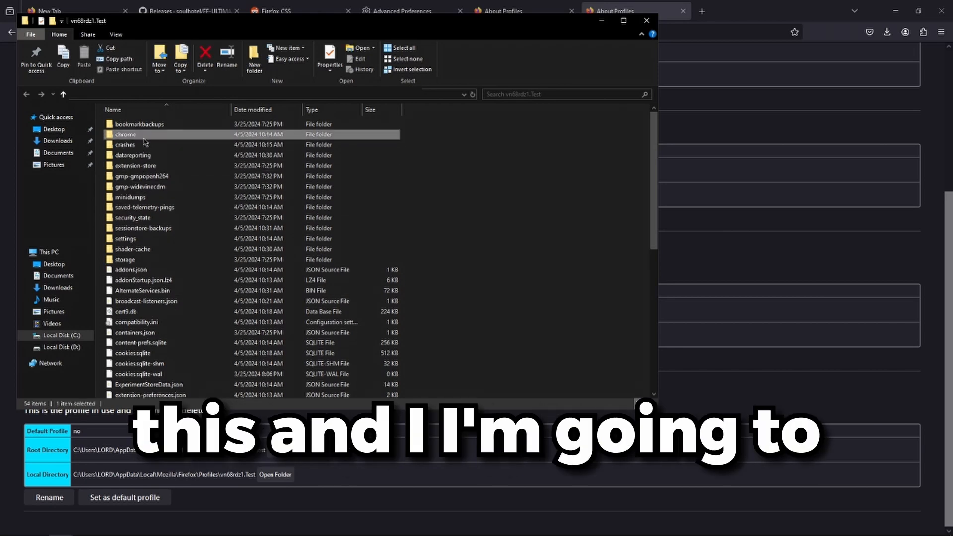
double_click(125, 134)
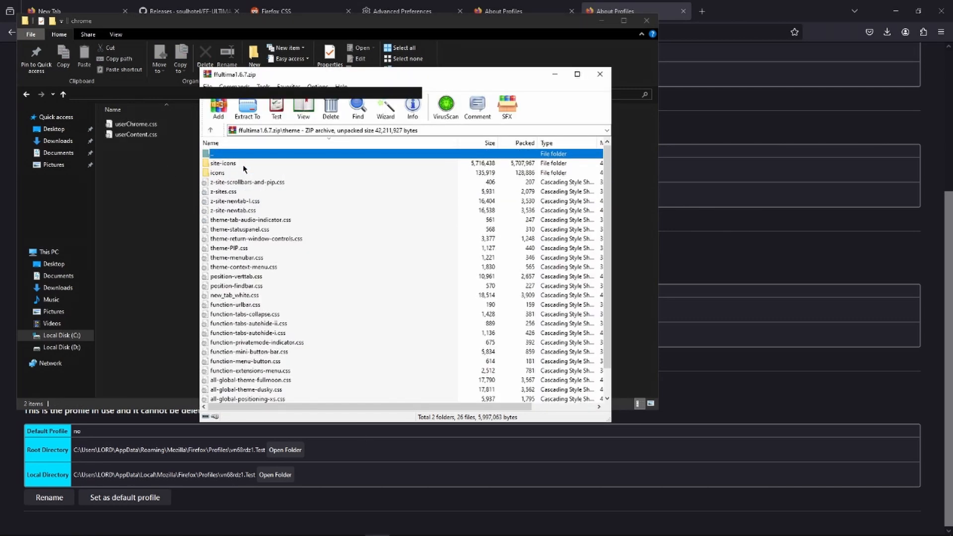
From the ffultima1.6.7.zip root, place the theme folder in chrome beside userChrome.css and userContent.css.
left_click(599, 74)
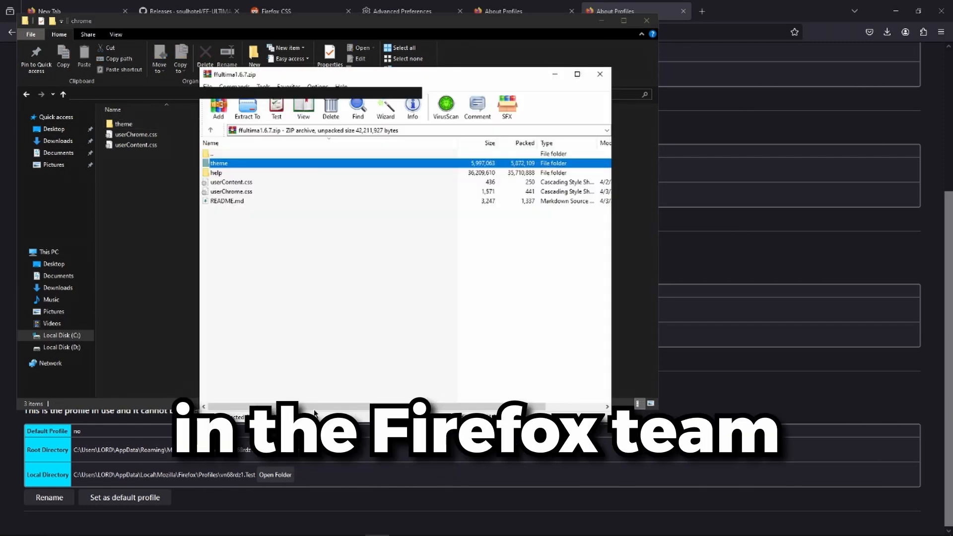
left_click(599, 73)
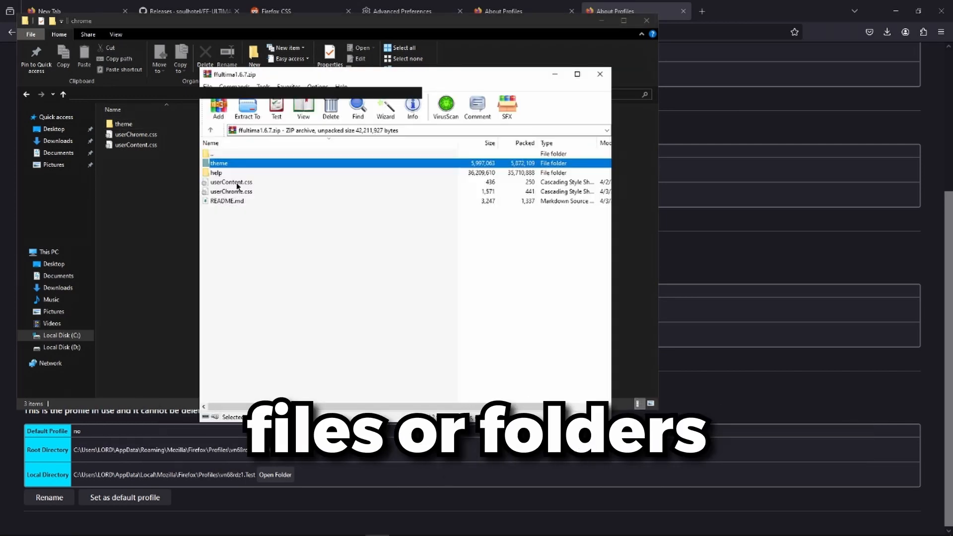
left_click(231, 181)
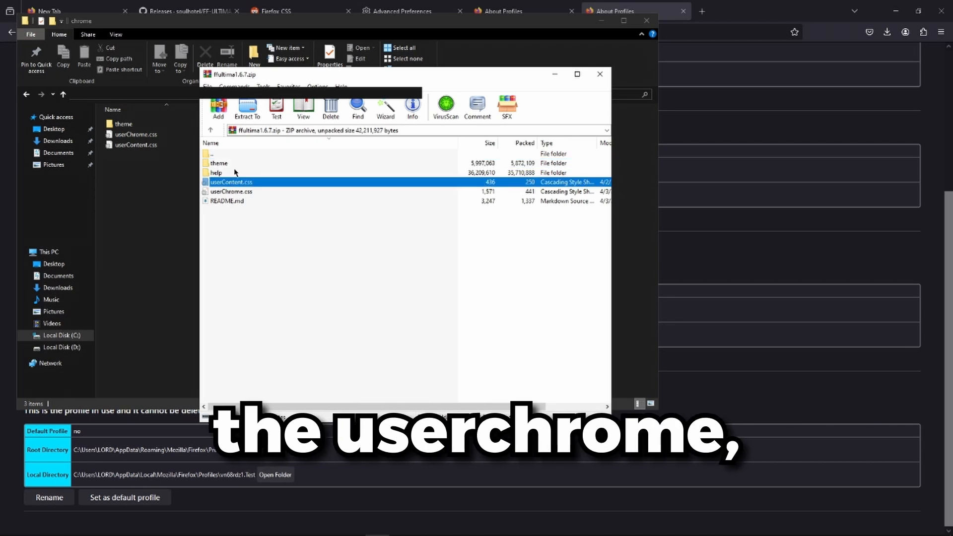
double_click(218, 163)
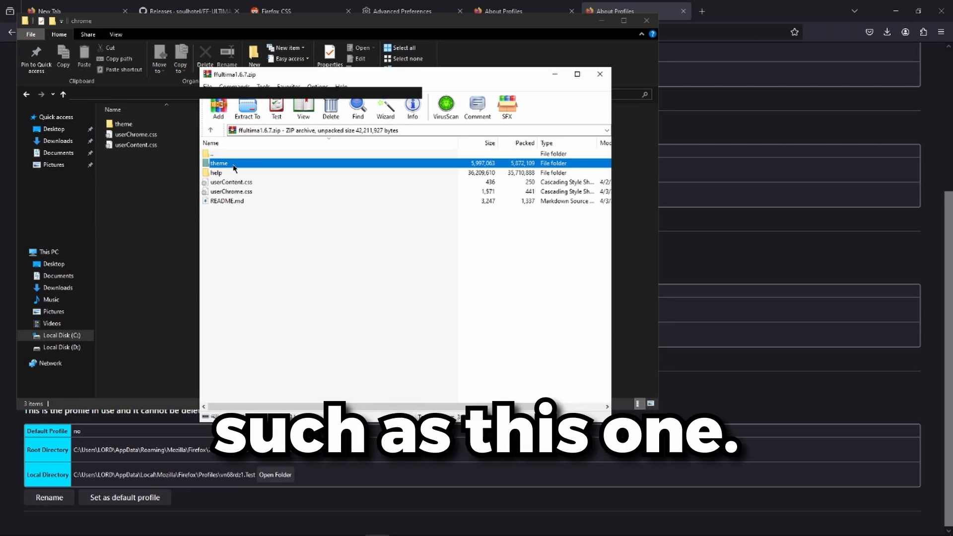
double_click(215, 173)
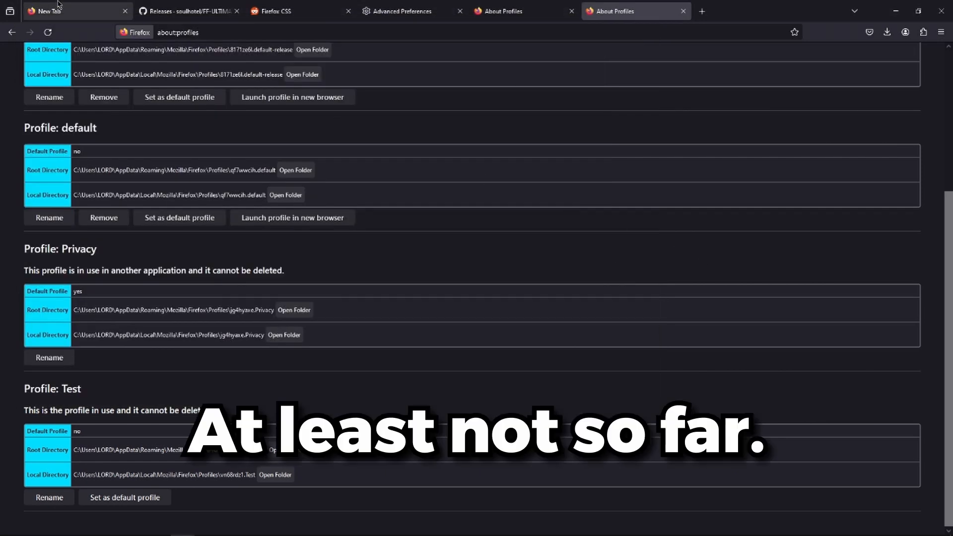
Pass over the r/FirefoxCSS tab and settle on the blank New Tab page.
left_click(274, 11)
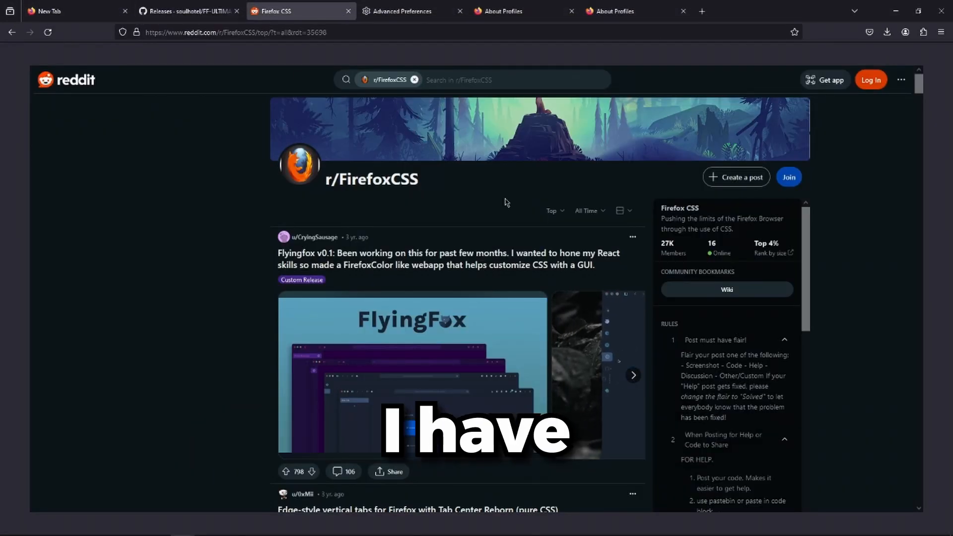
left_click(60, 11)
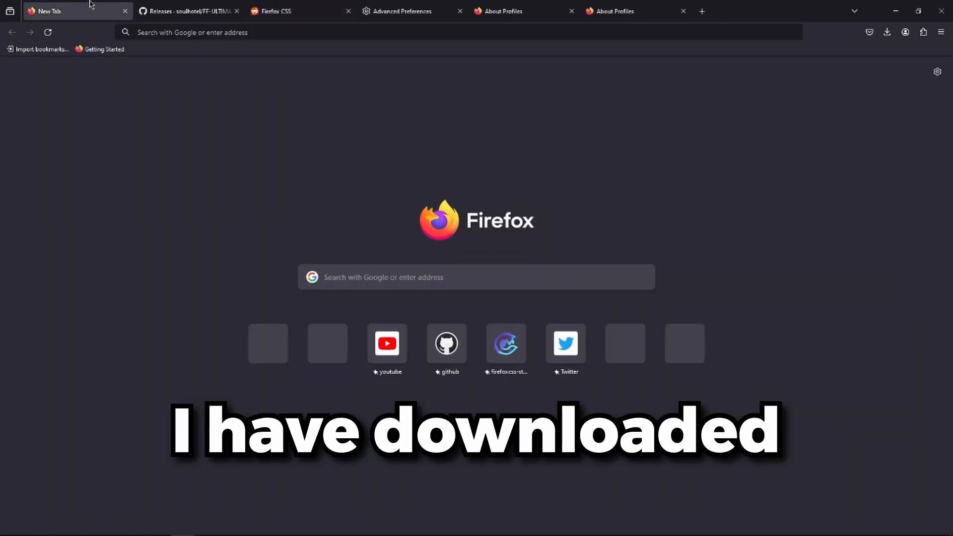
mouse_move(188, 10)
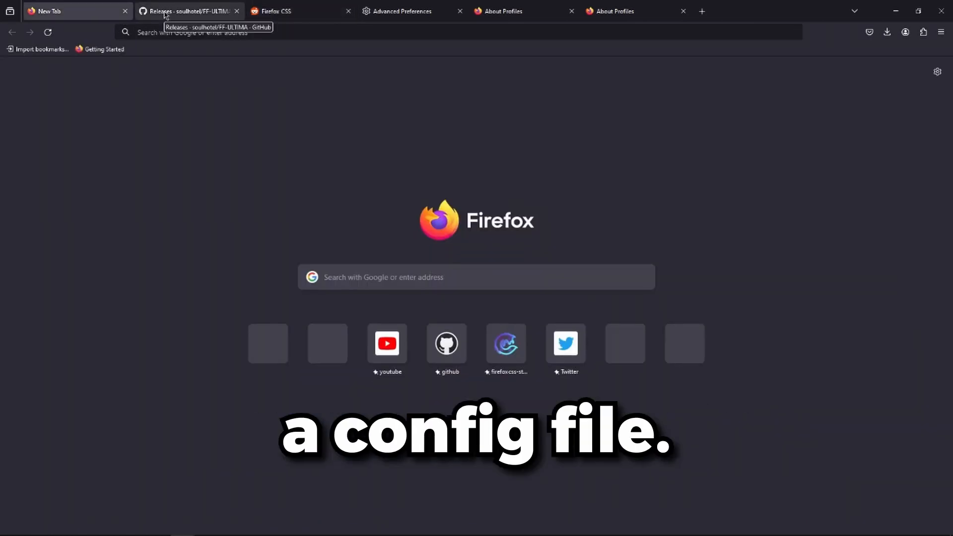